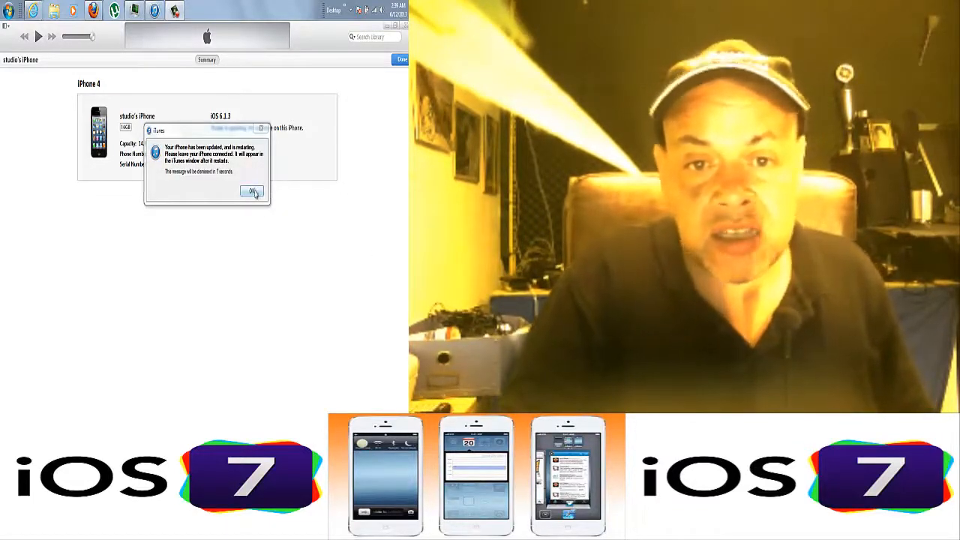
Step: Confirm the 'Your iPhone has been updated, and is restarting' notice with OK
left_click(252, 192)
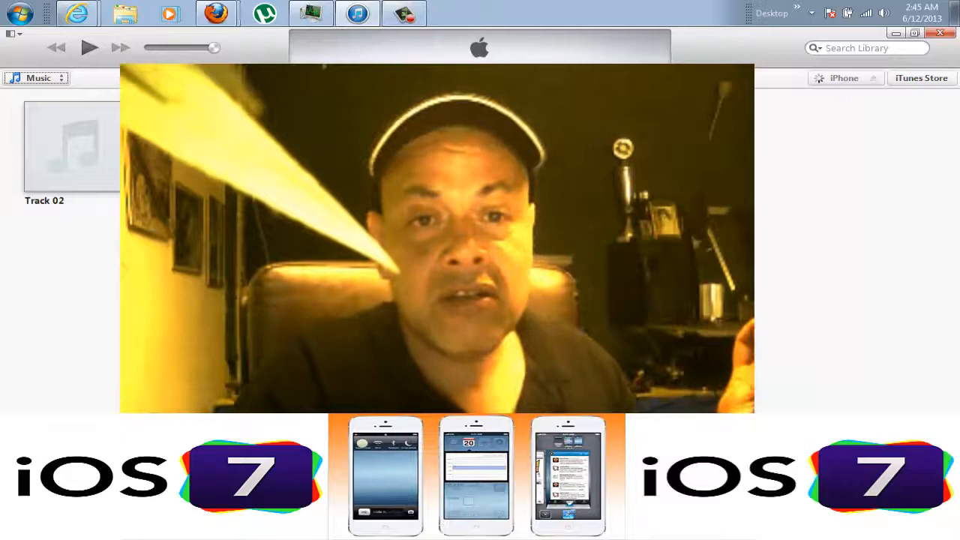
left_click(403, 15)
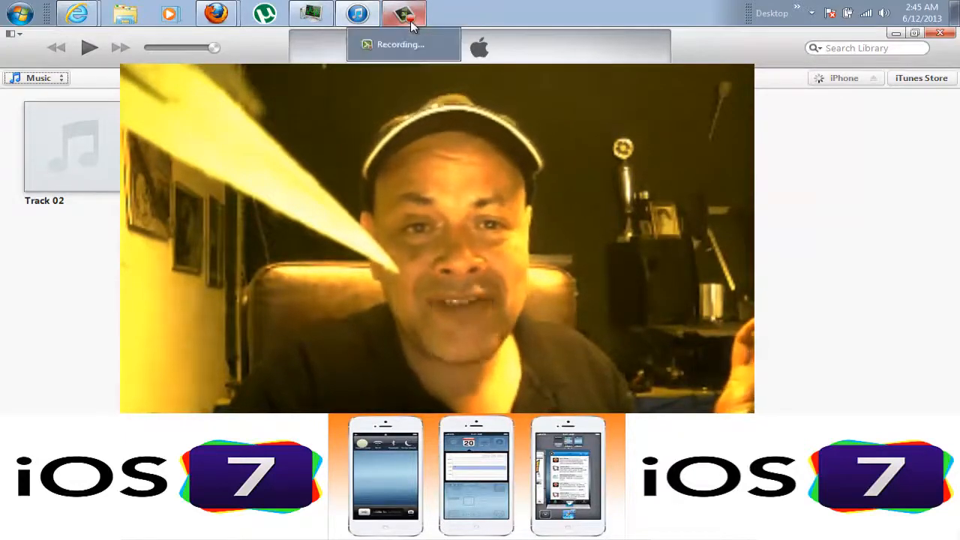